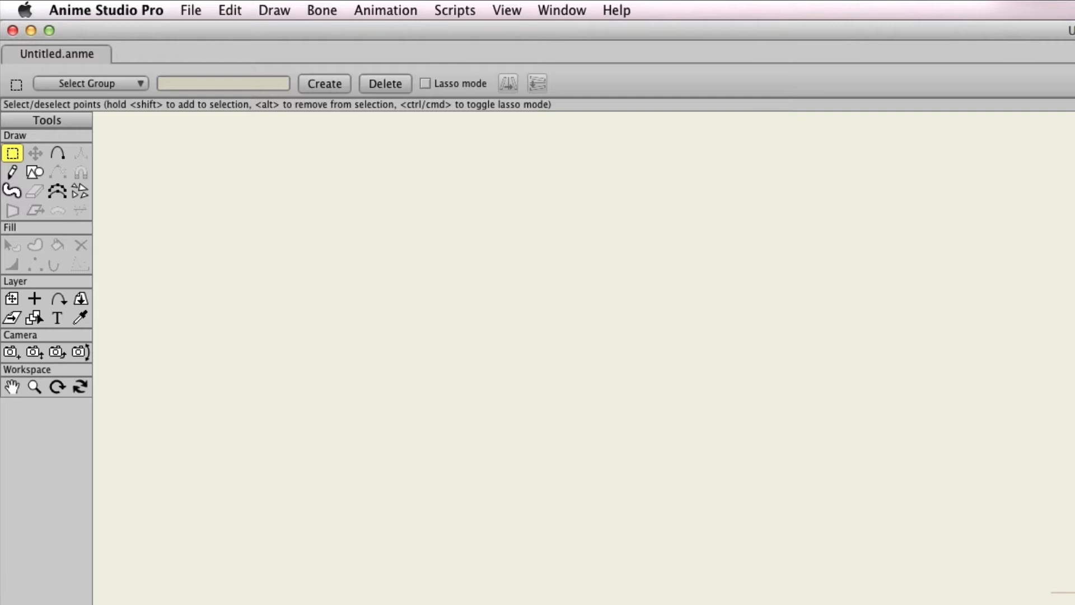
mouse_move(200, 13)
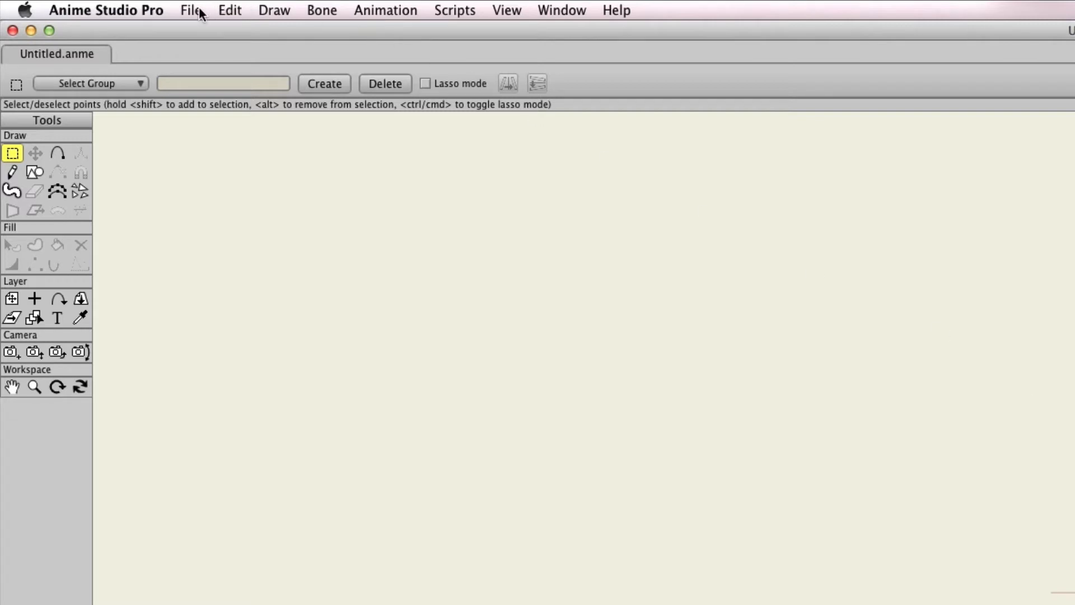
Import Ship.png as an image layer through File > Import > Image
click(191, 9)
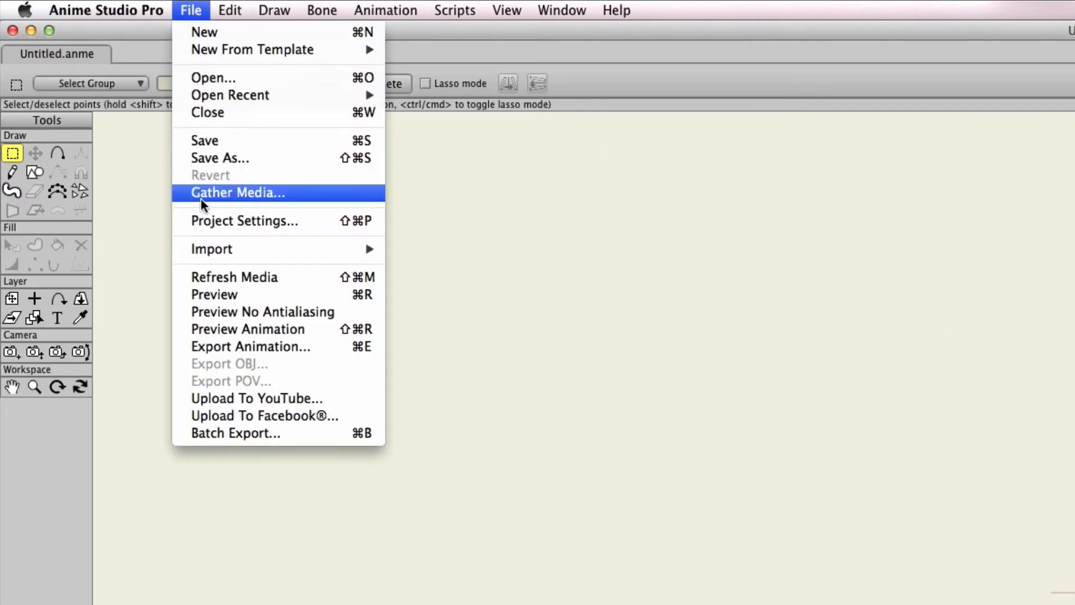
mouse_move(211, 249)
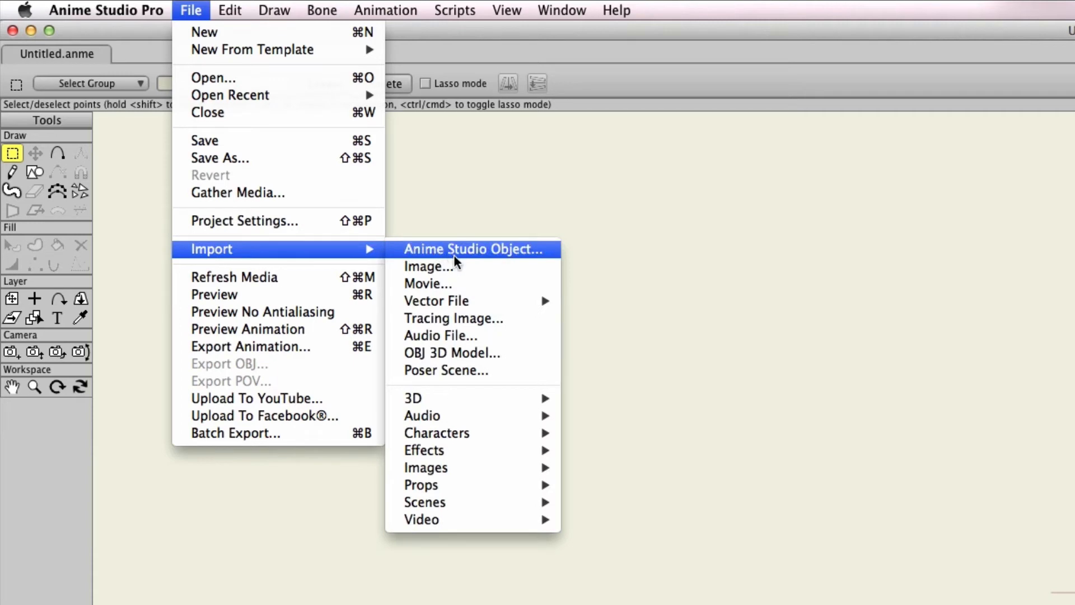
click(427, 266)
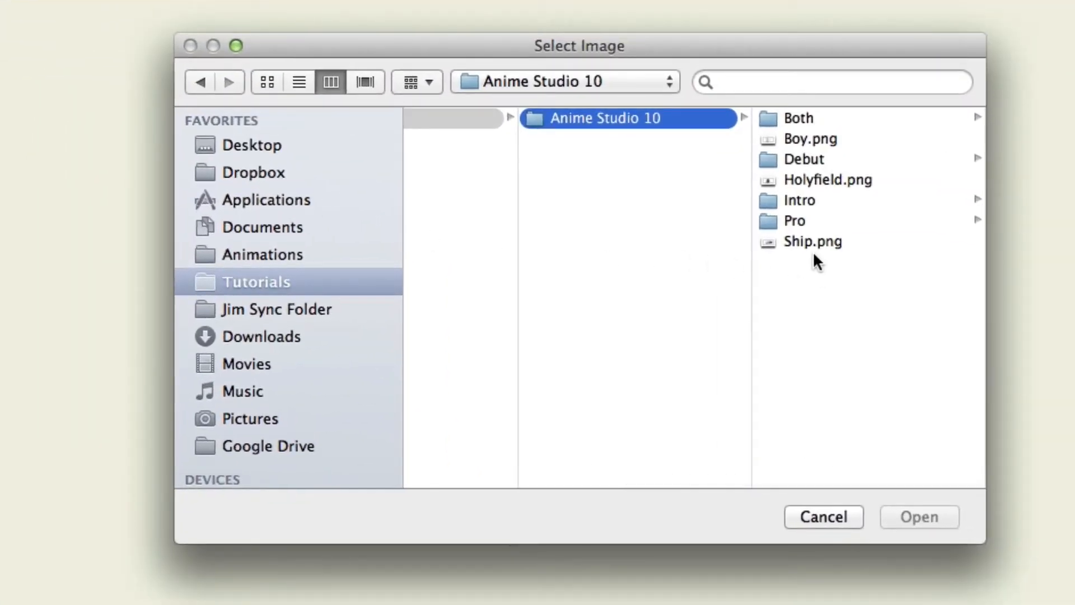
click(813, 241)
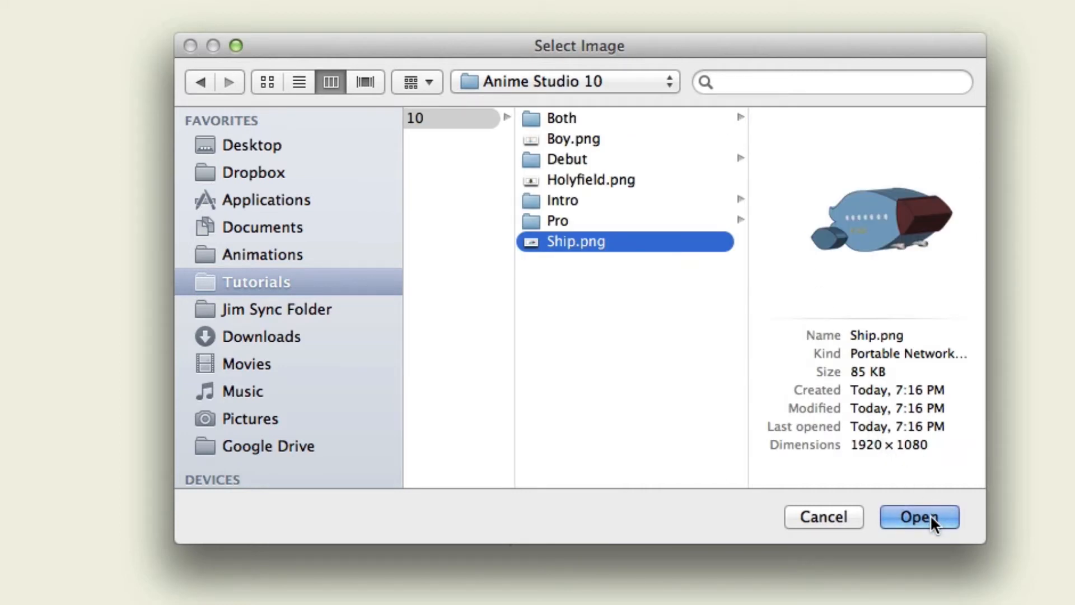
click(919, 516)
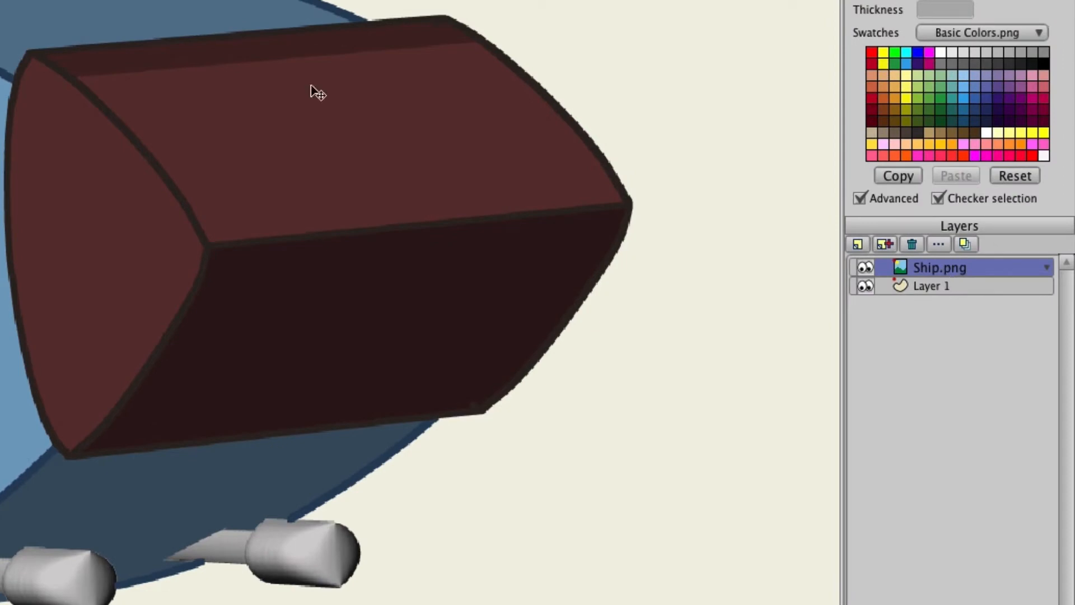
Open Draw > Trace Image for the Ship.png layer
click(314, 11)
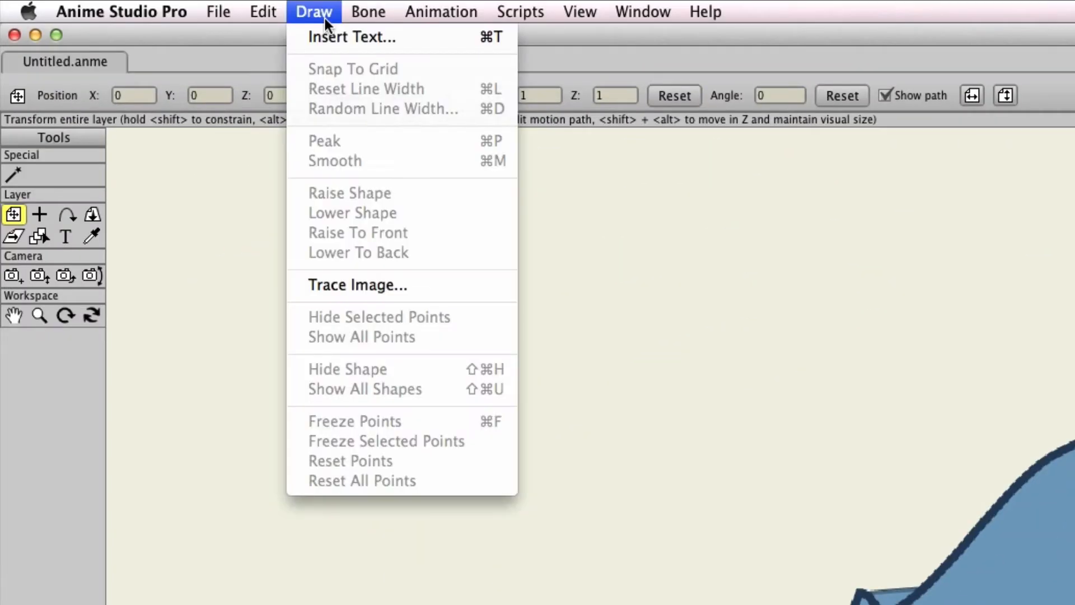
mouse_move(357, 285)
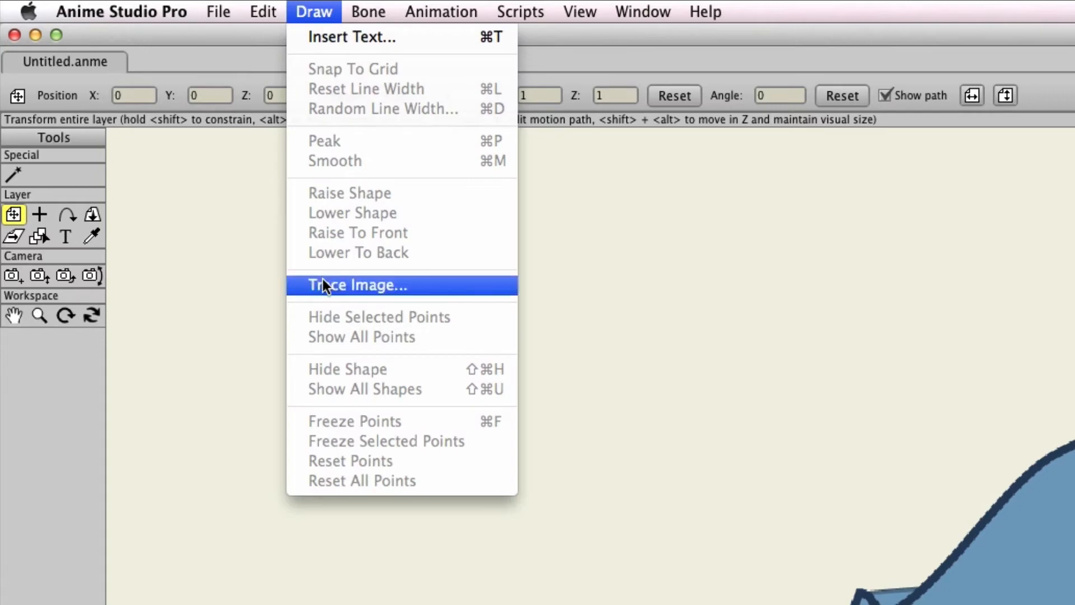
click(356, 285)
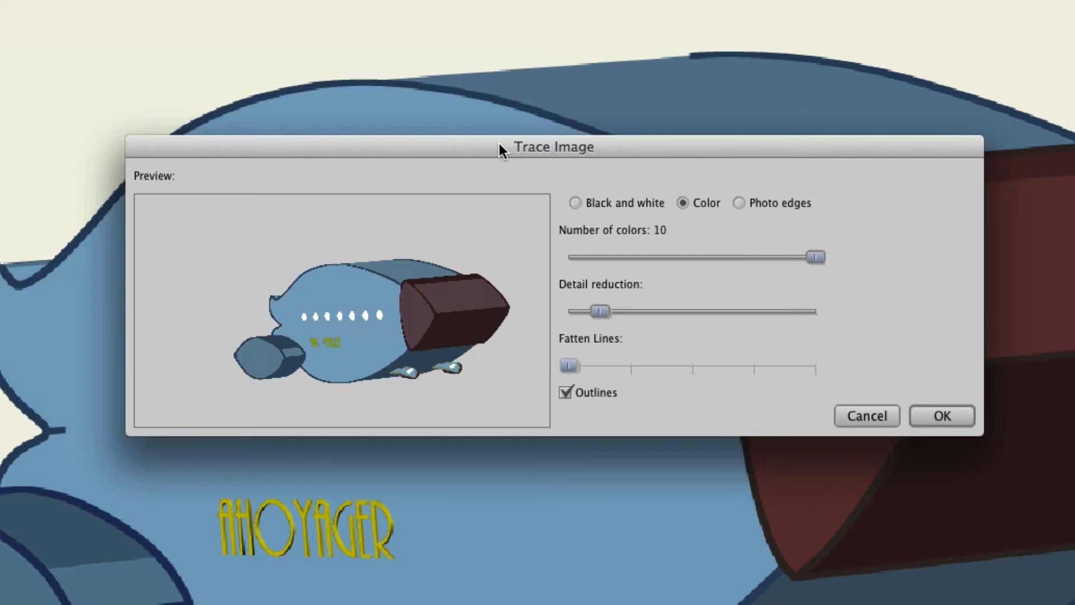
Switch the Trace Image mode to Black and white
click(575, 202)
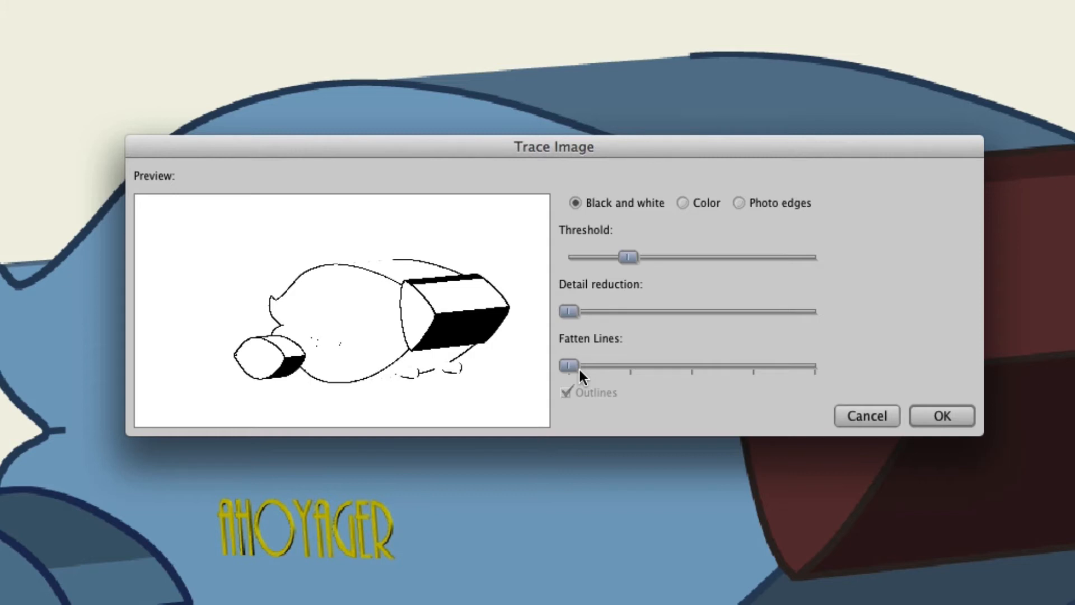
mouse_move(829, 412)
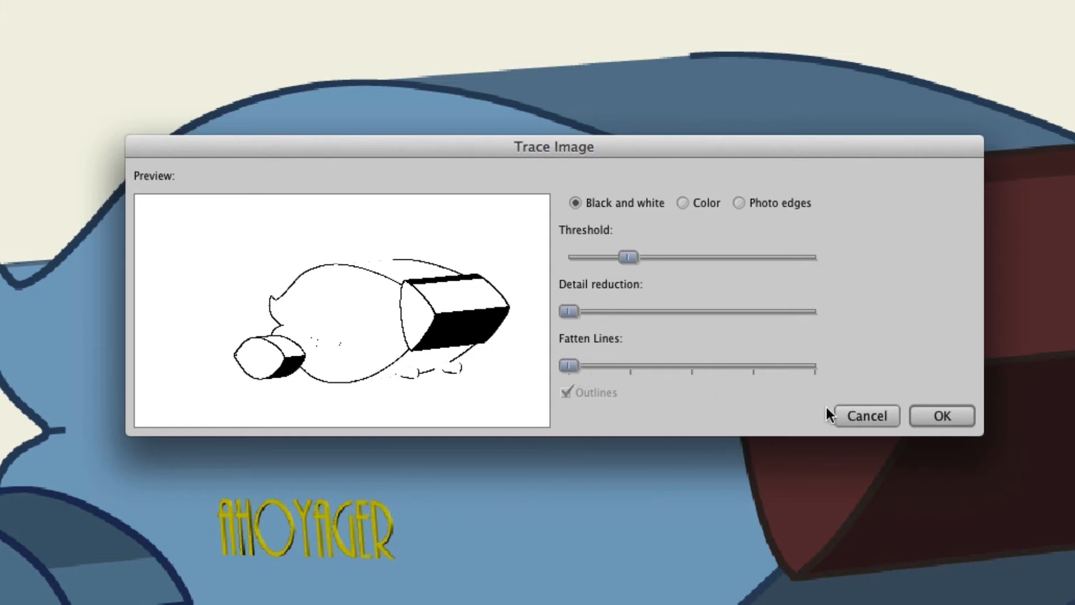
Accept the black-and-white trace, fill it red, then delete the Ship.png (Traced) layer
click(940, 416)
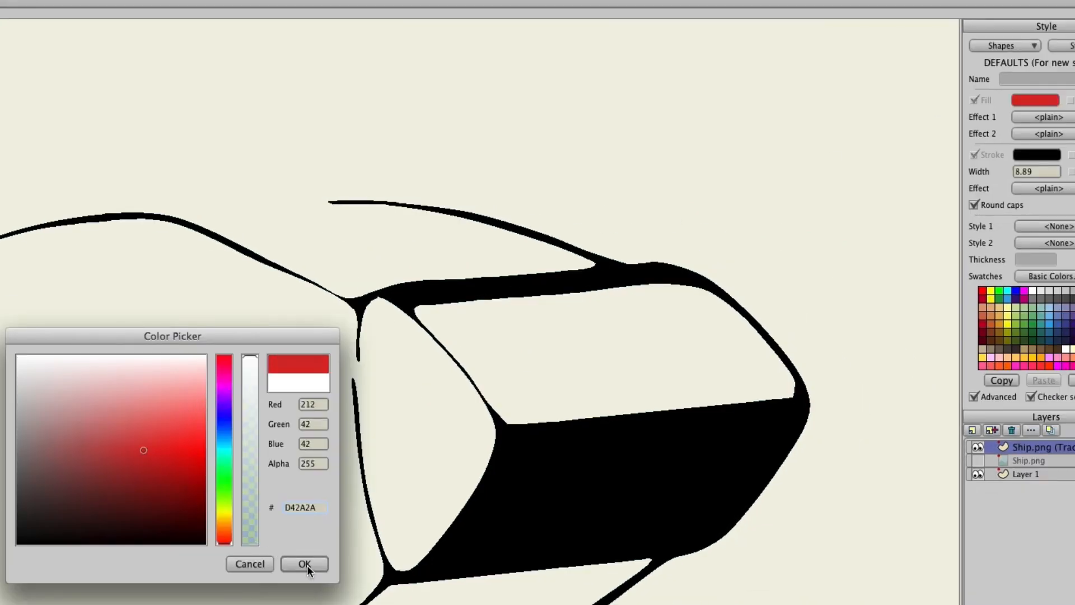
click(305, 564)
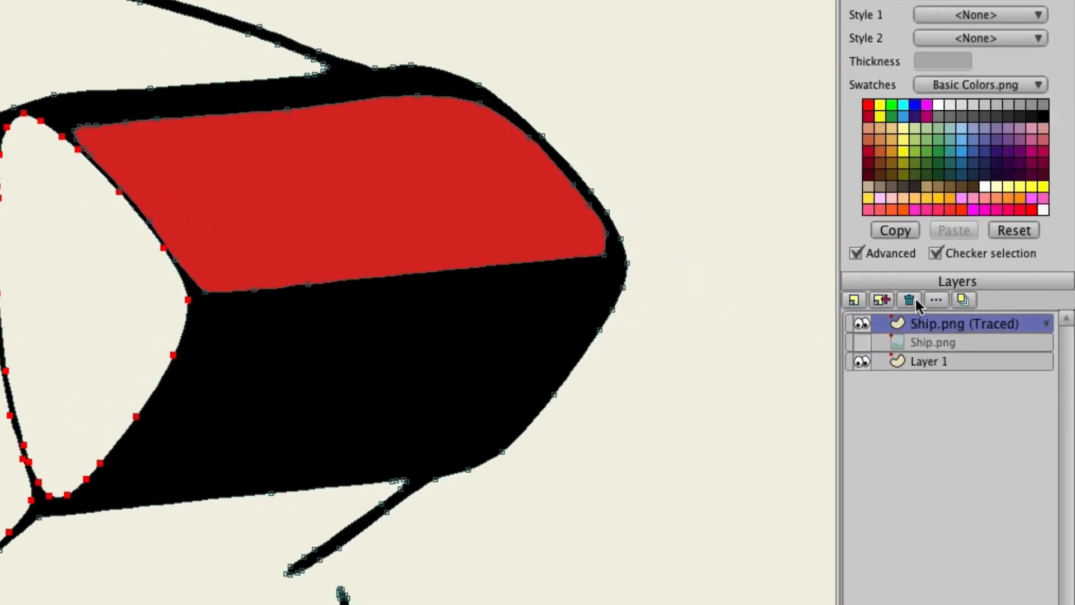
mouse_move(910, 300)
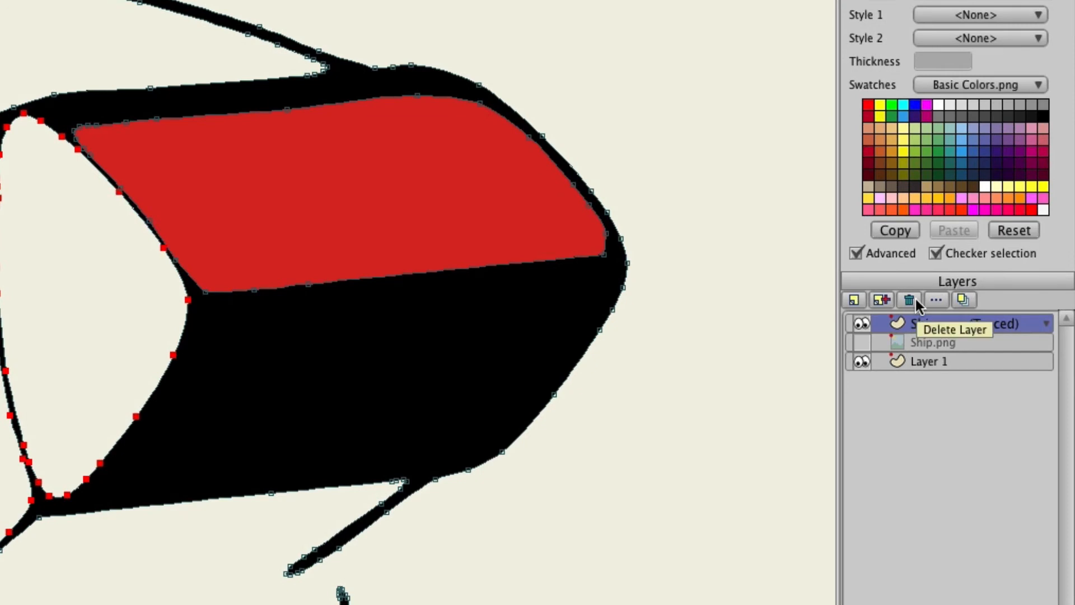
mouse_move(926, 312)
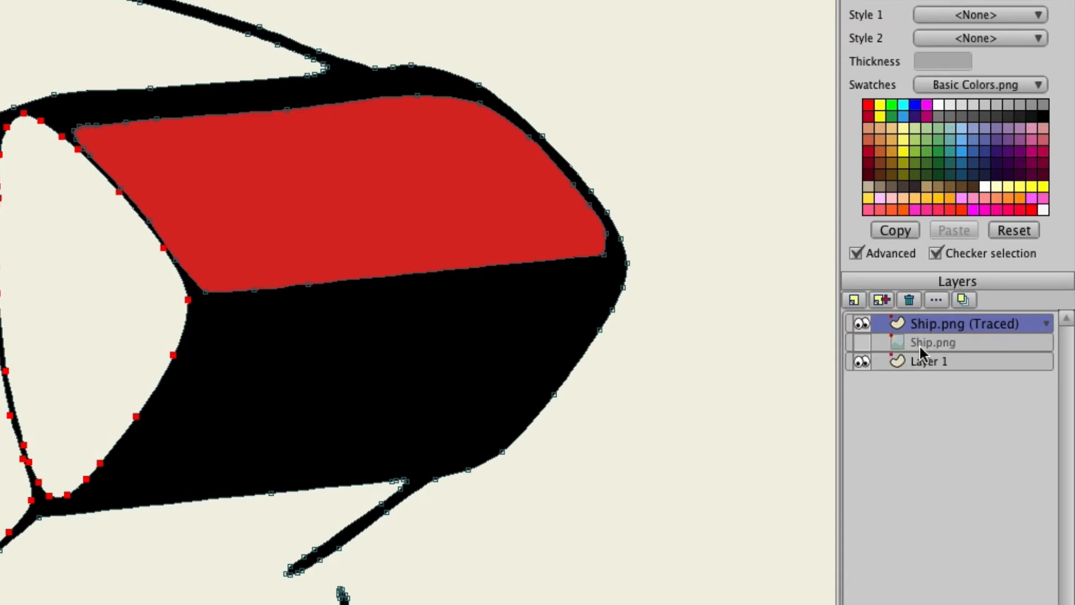
mouse_move(912, 308)
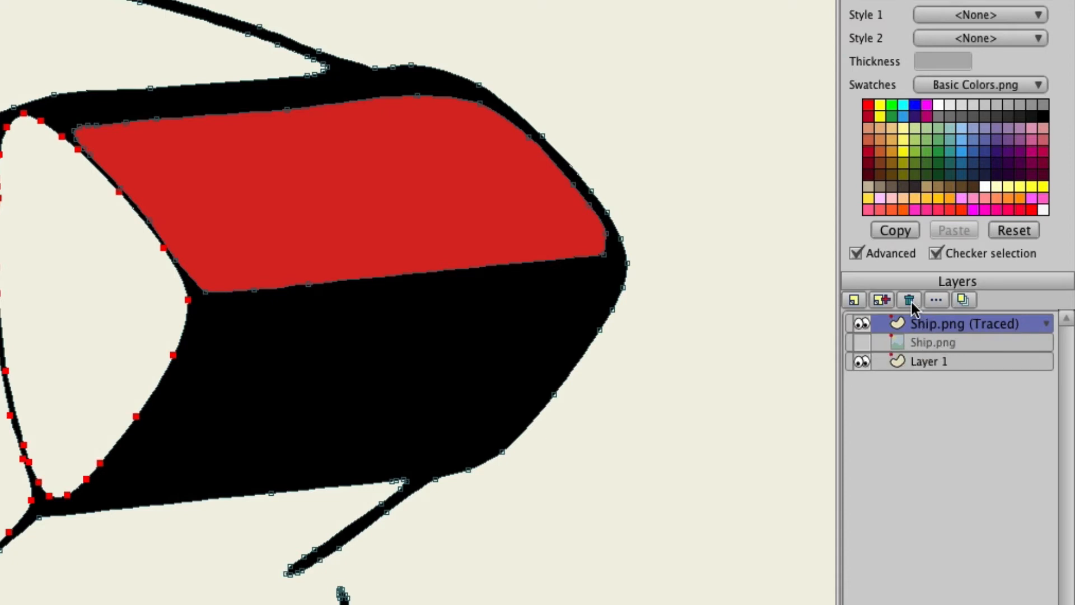
click(910, 300)
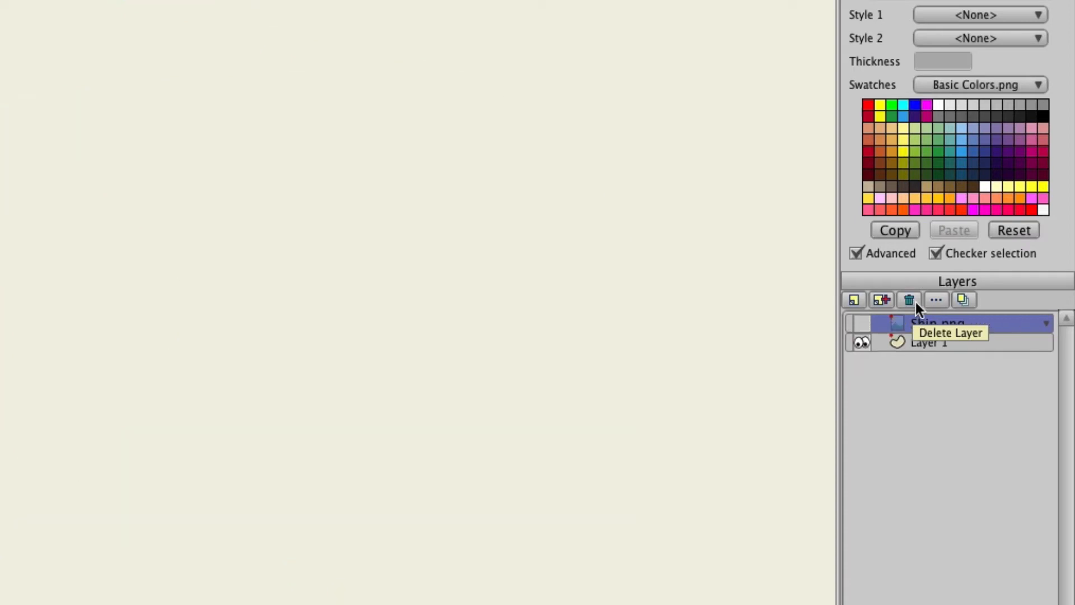
mouse_move(867, 329)
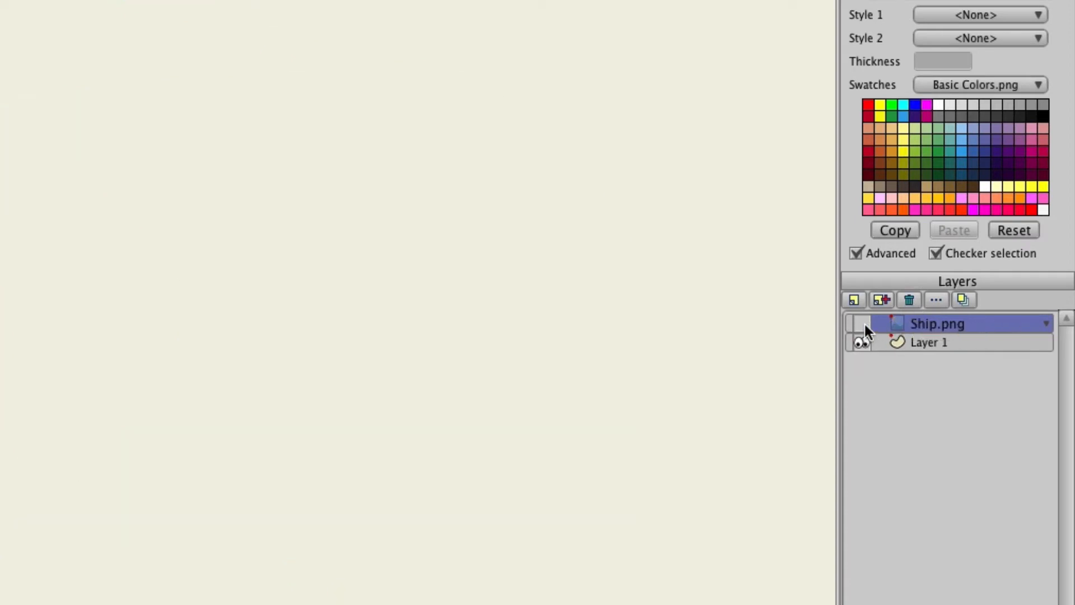
Make the Ship.png layer visible again and reopen Draw > Trace Image
click(862, 323)
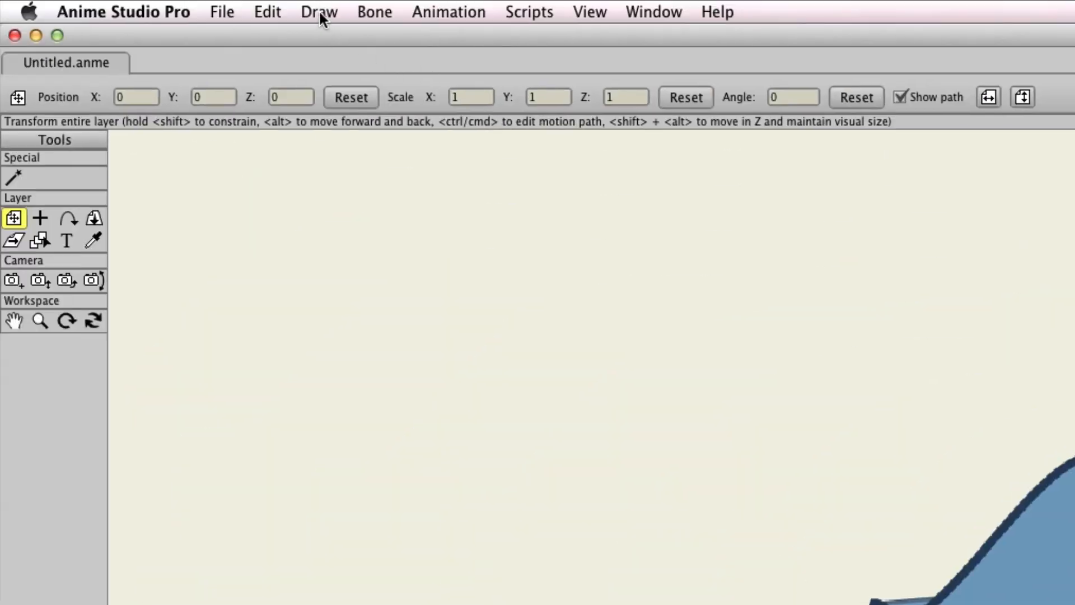
click(318, 12)
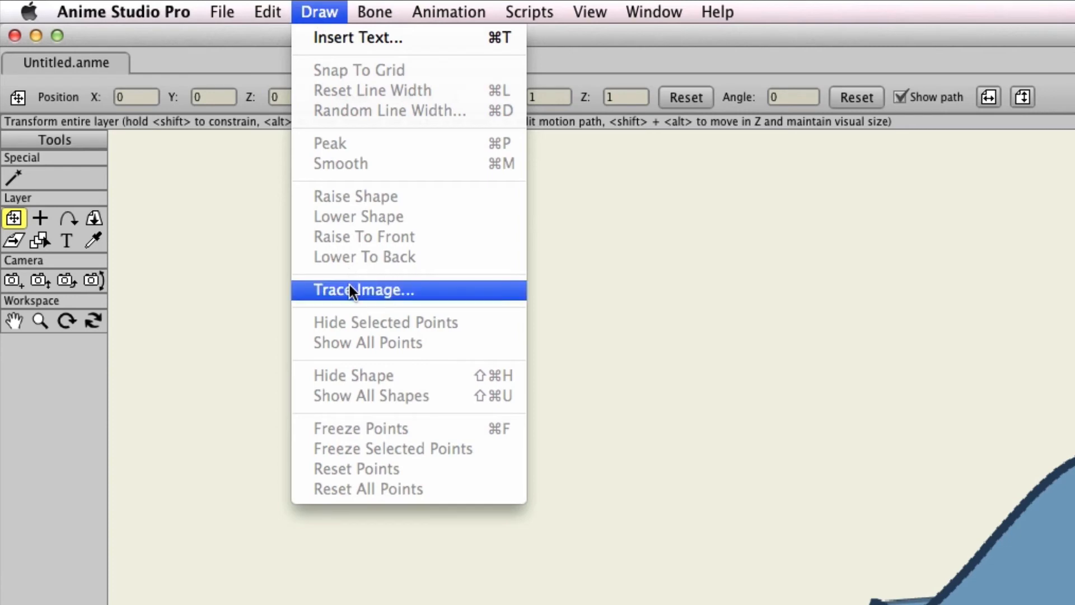
click(364, 290)
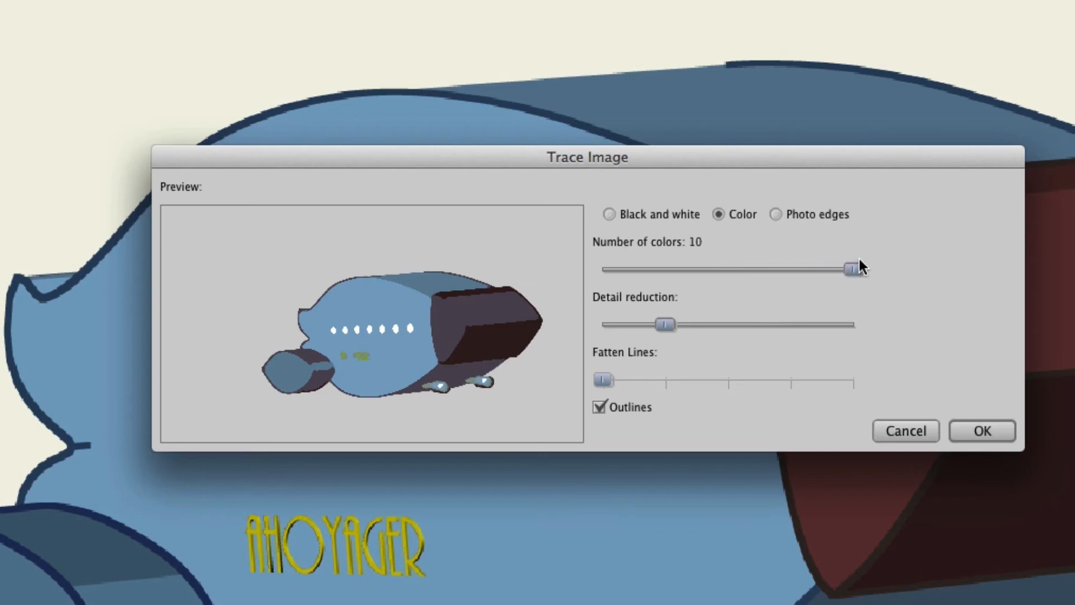
mouse_move(929, 298)
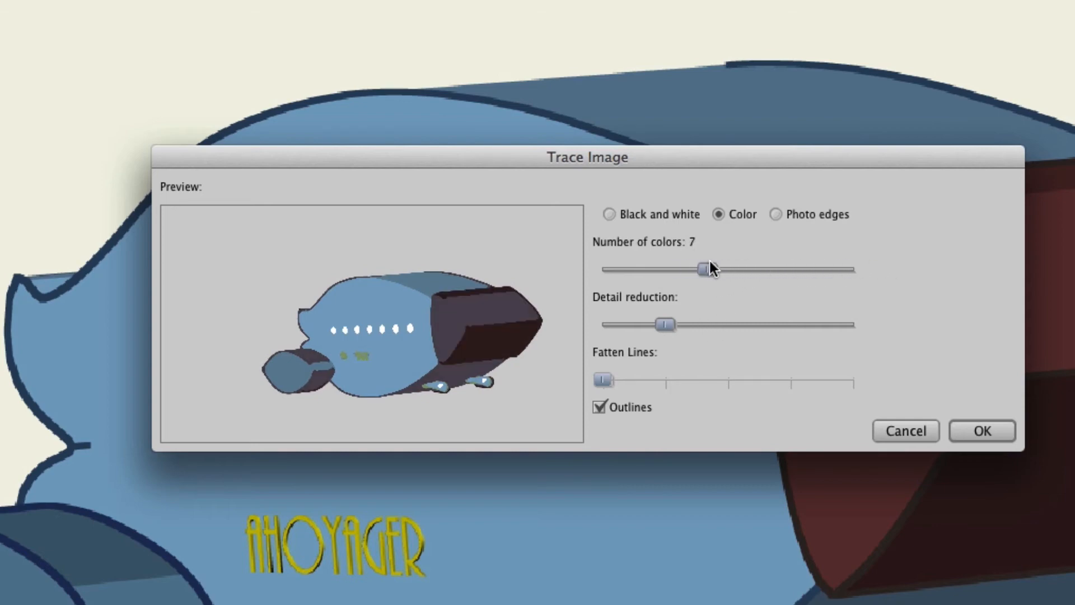
mouse_move(630, 345)
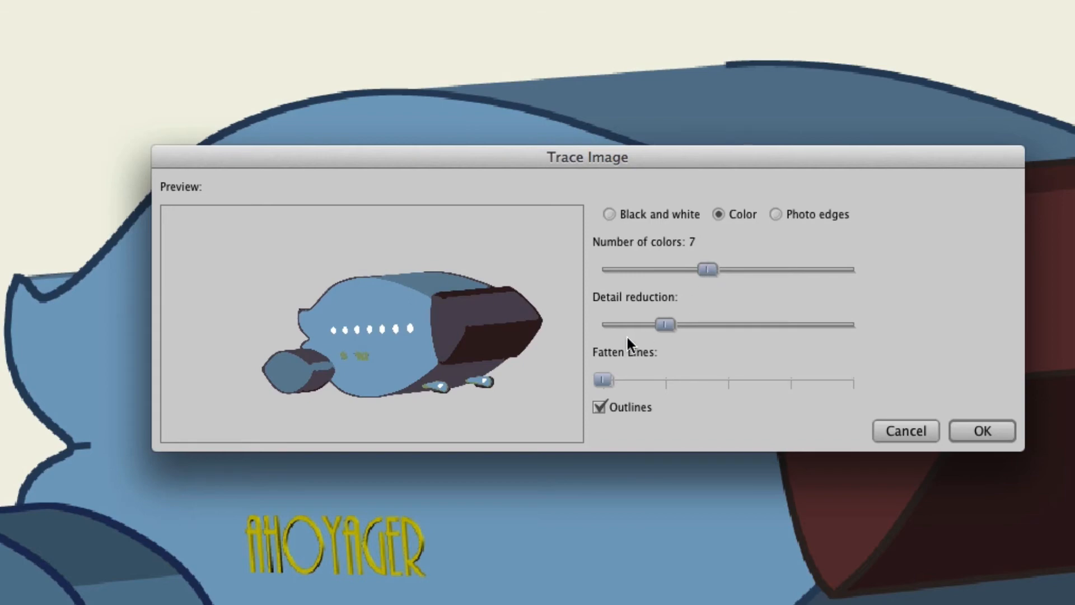
mouse_move(665, 326)
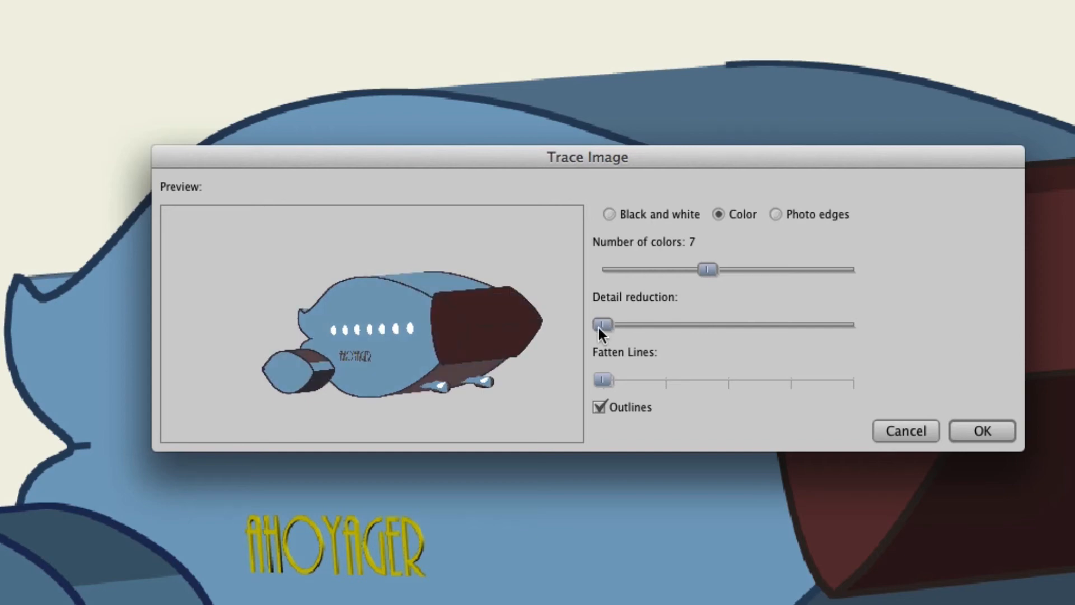
mouse_move(618, 336)
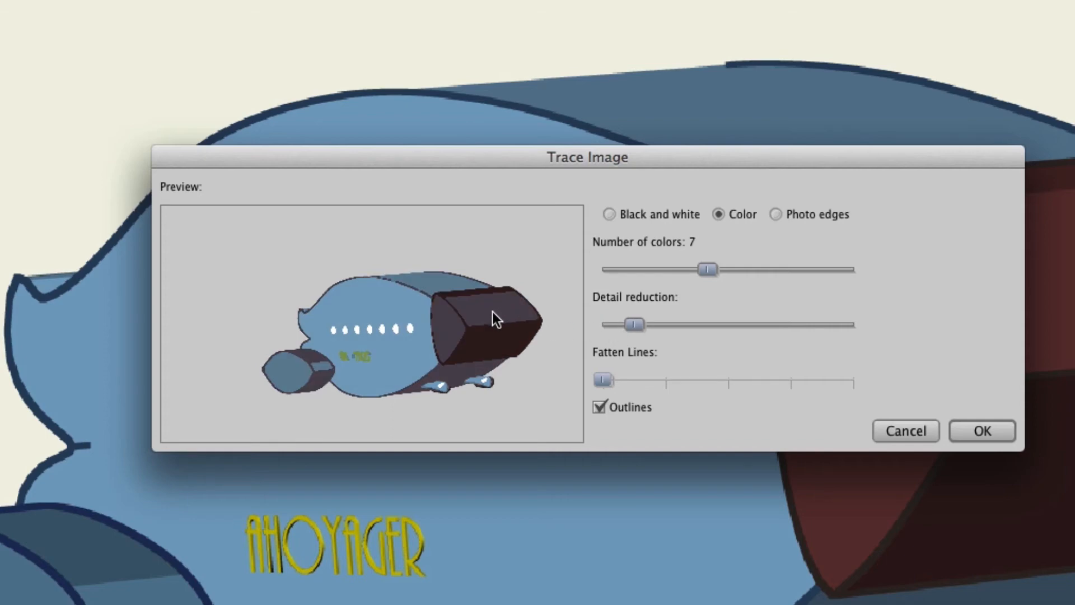
mouse_move(1025, 287)
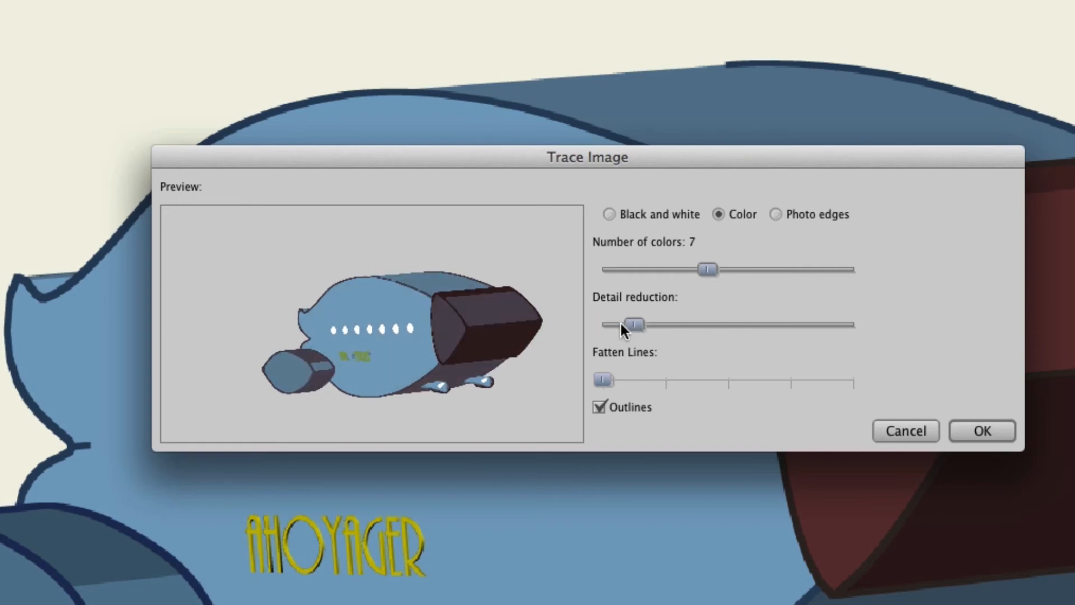
mouse_move(617, 364)
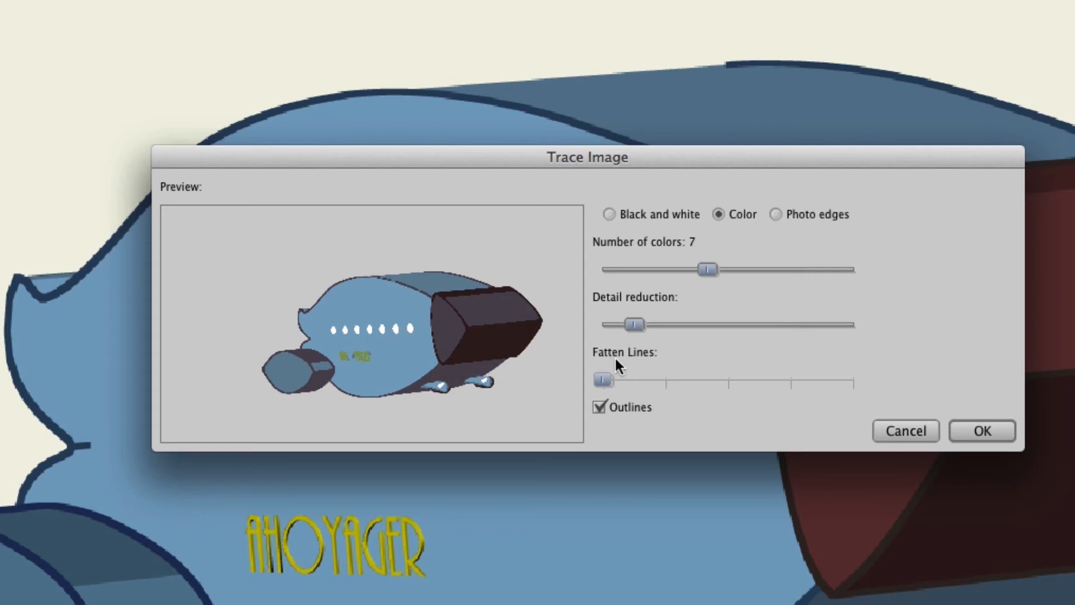
mouse_move(603, 407)
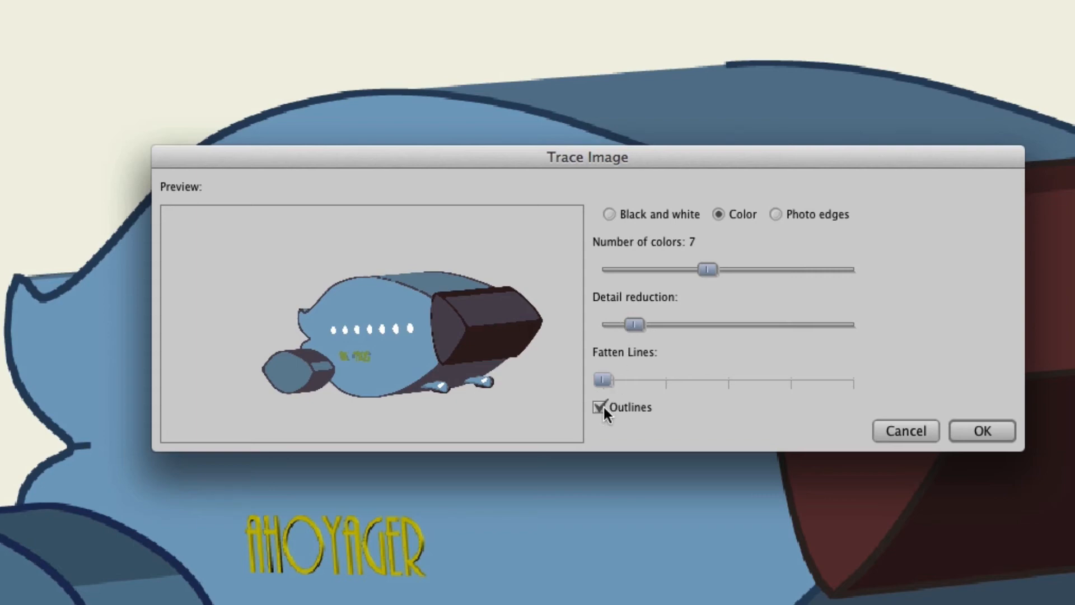
mouse_move(608, 388)
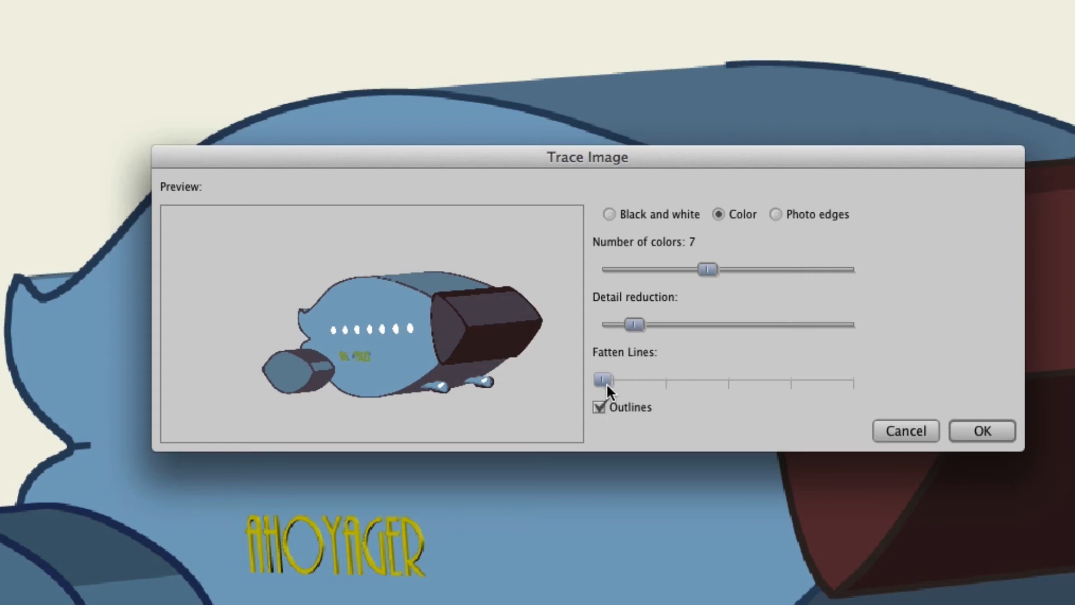
mouse_move(953, 426)
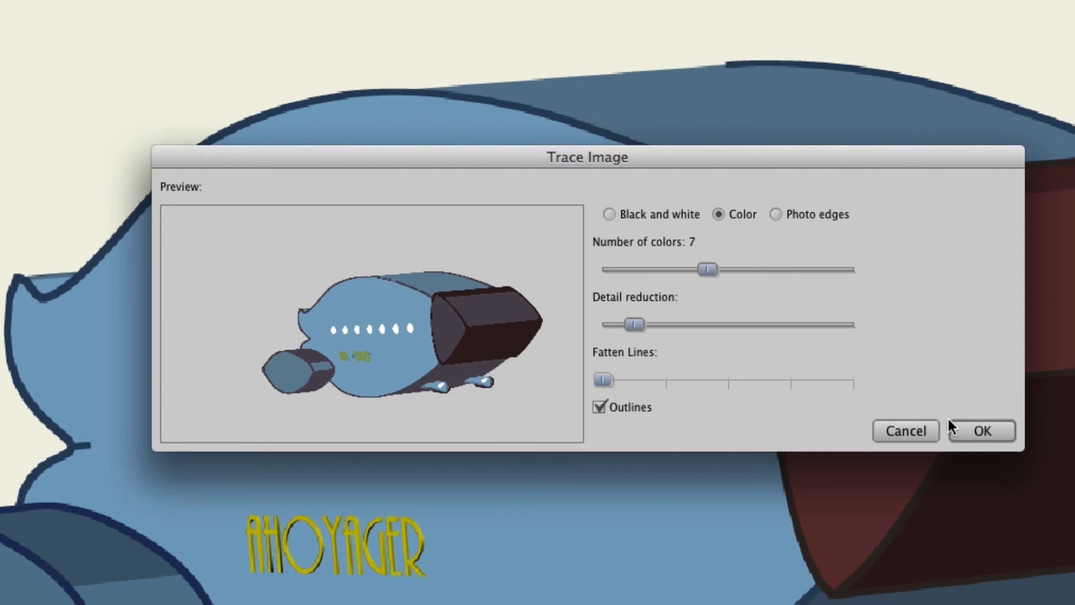
Accept the seven-colour trace and refill the ship's hull with a saturated blue
click(986, 430)
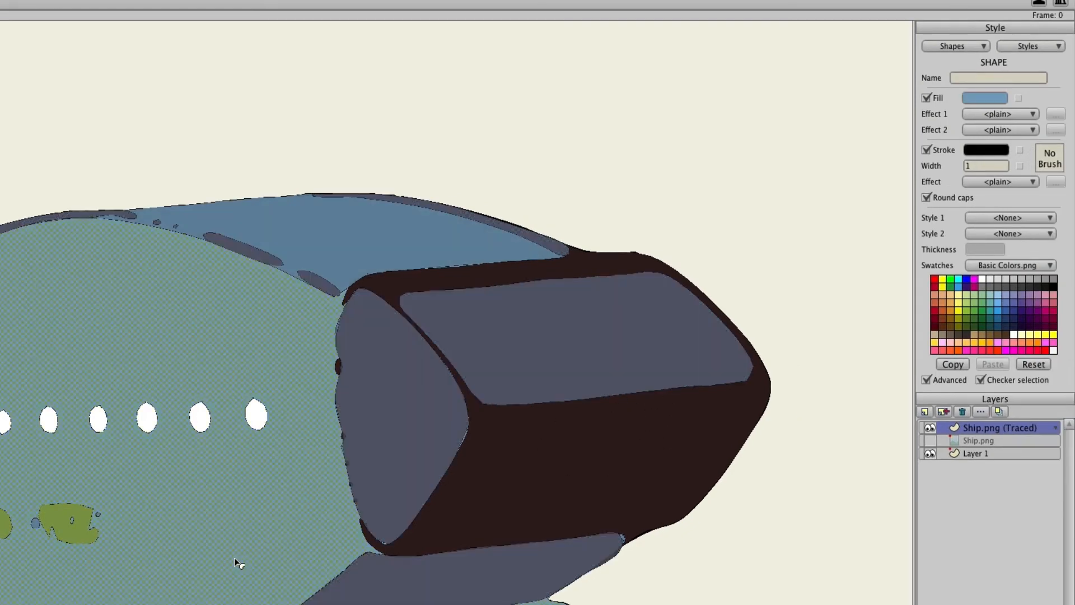
click(984, 97)
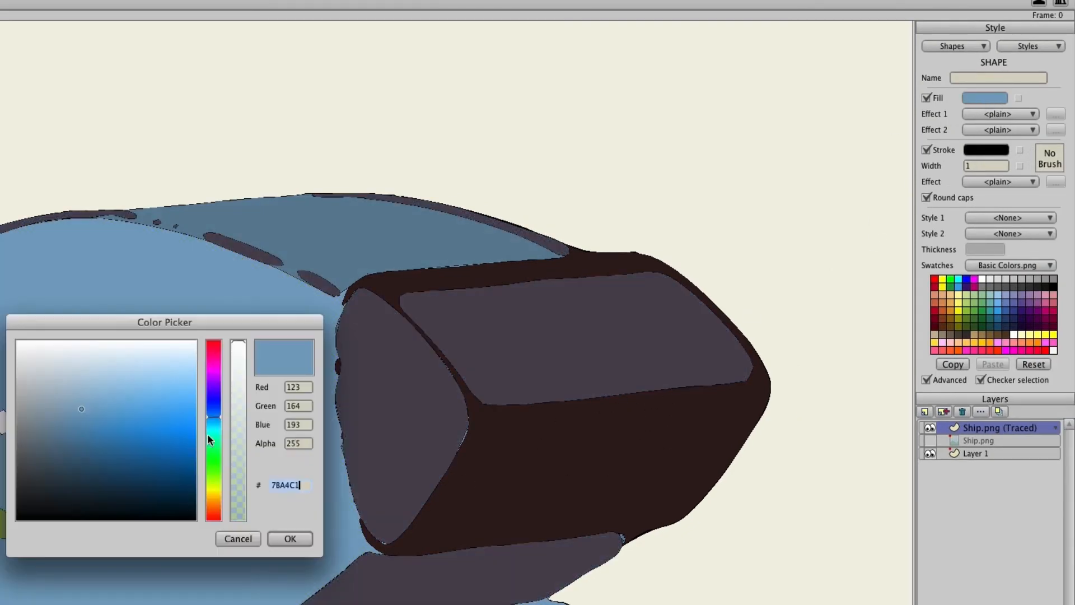
click(122, 430)
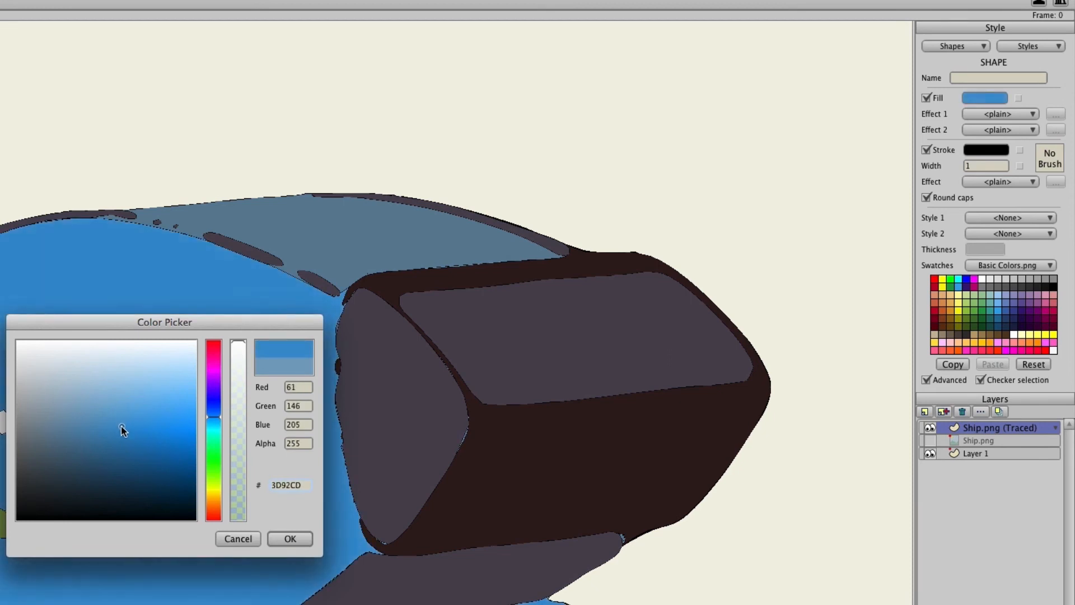
click(141, 437)
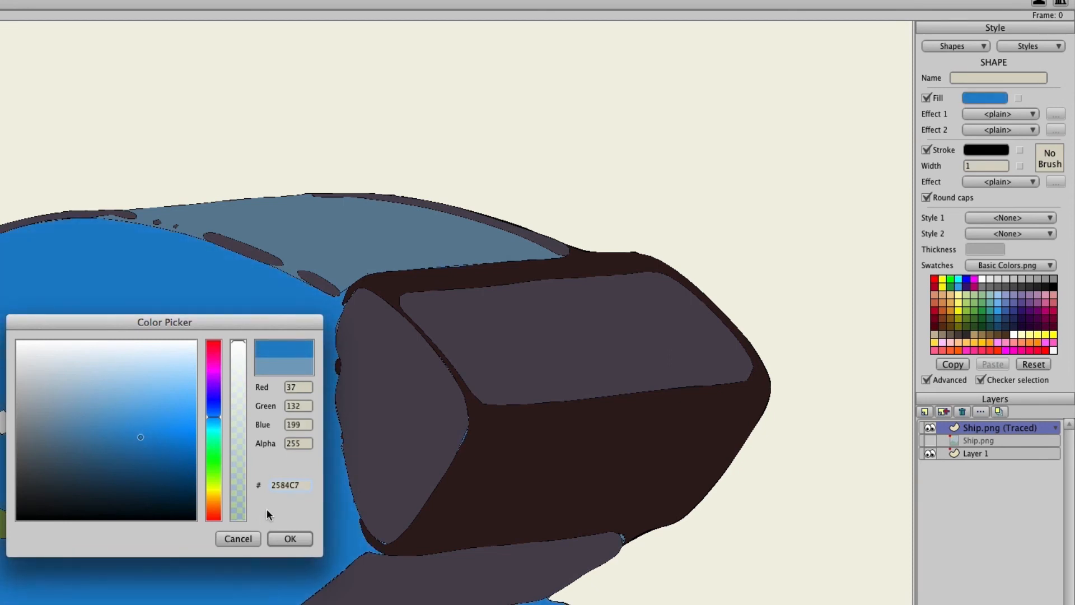
click(290, 538)
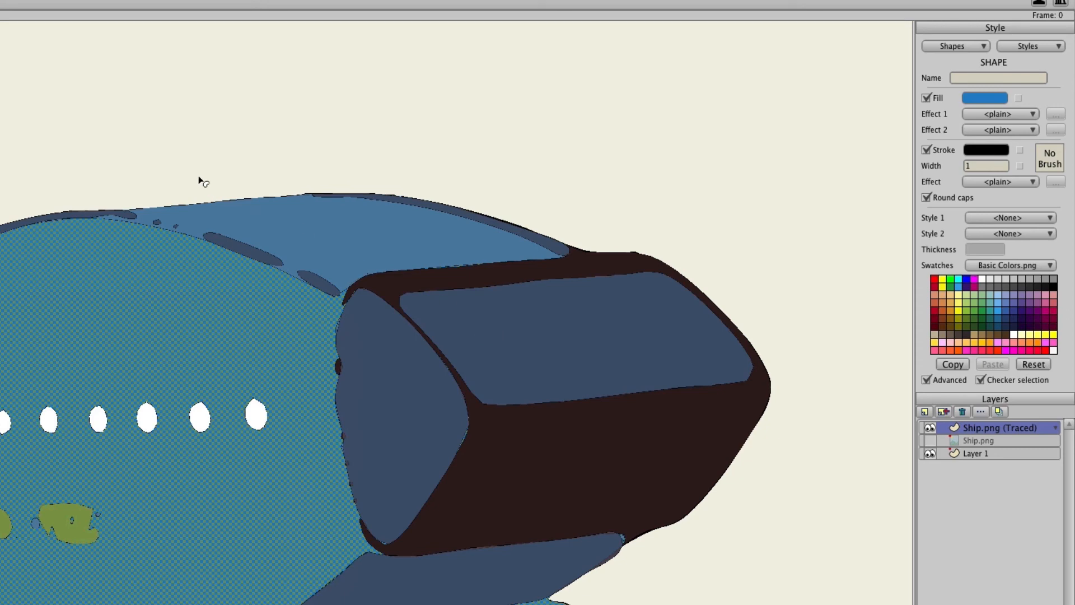
click(216, 148)
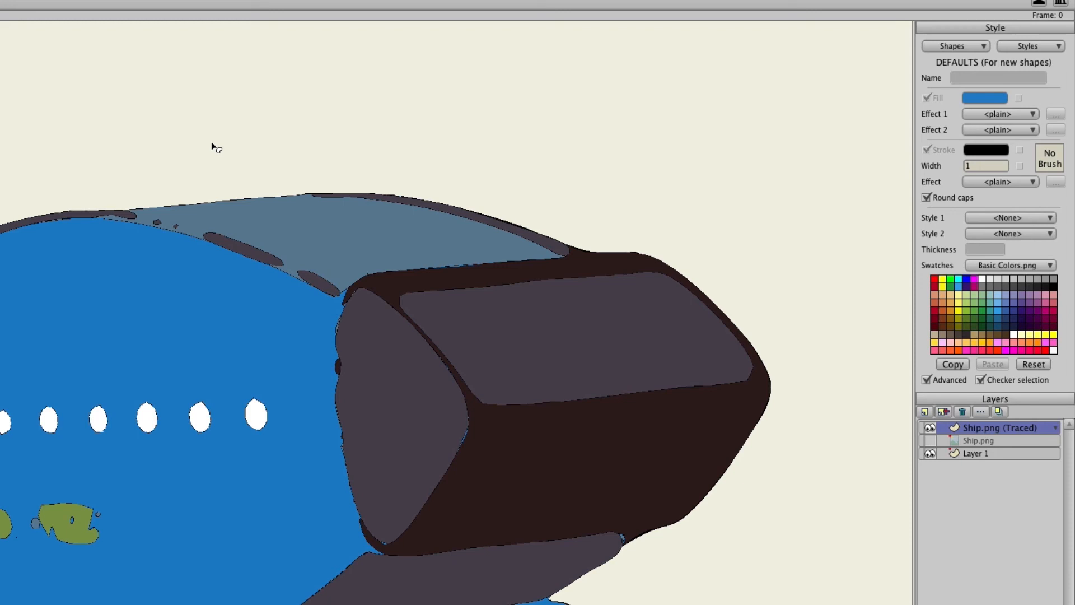
mouse_move(748, 404)
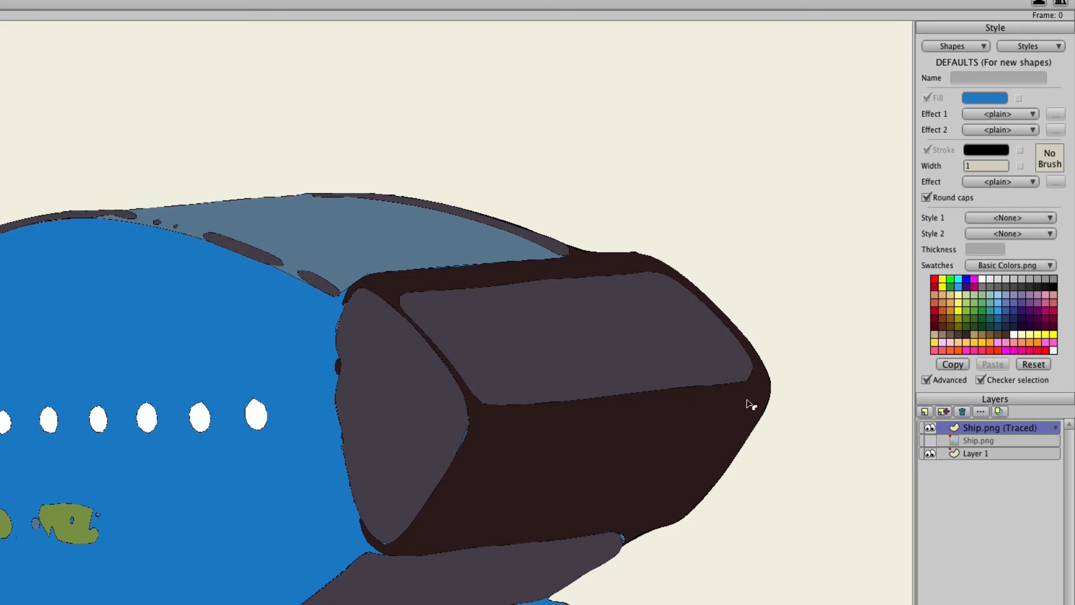
Delete the colour trace, select Ship.png, and create a Photo edges trace with high threshold
click(929, 428)
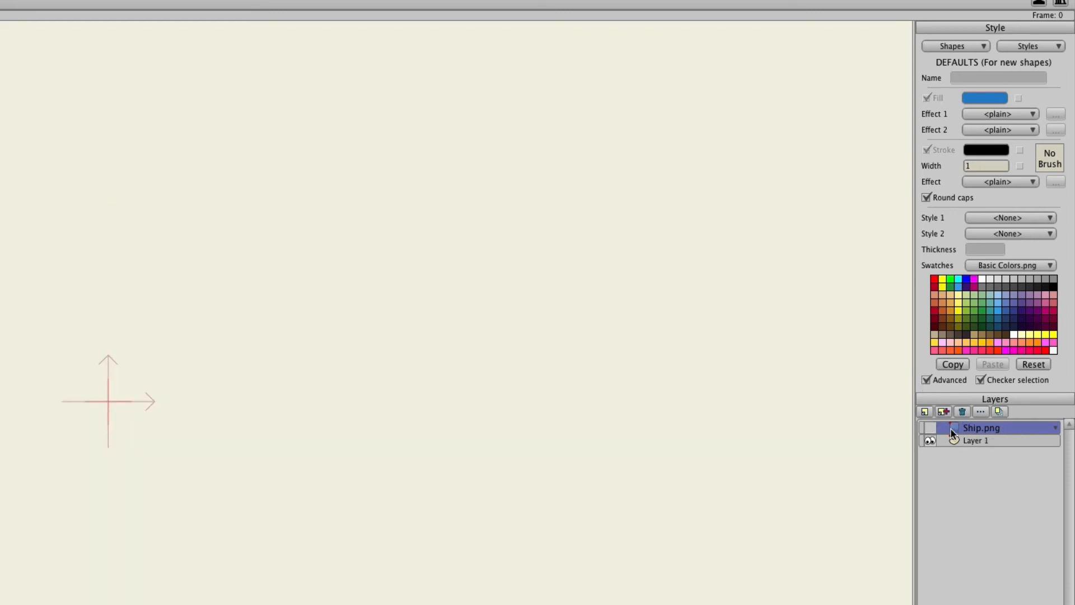
click(337, 13)
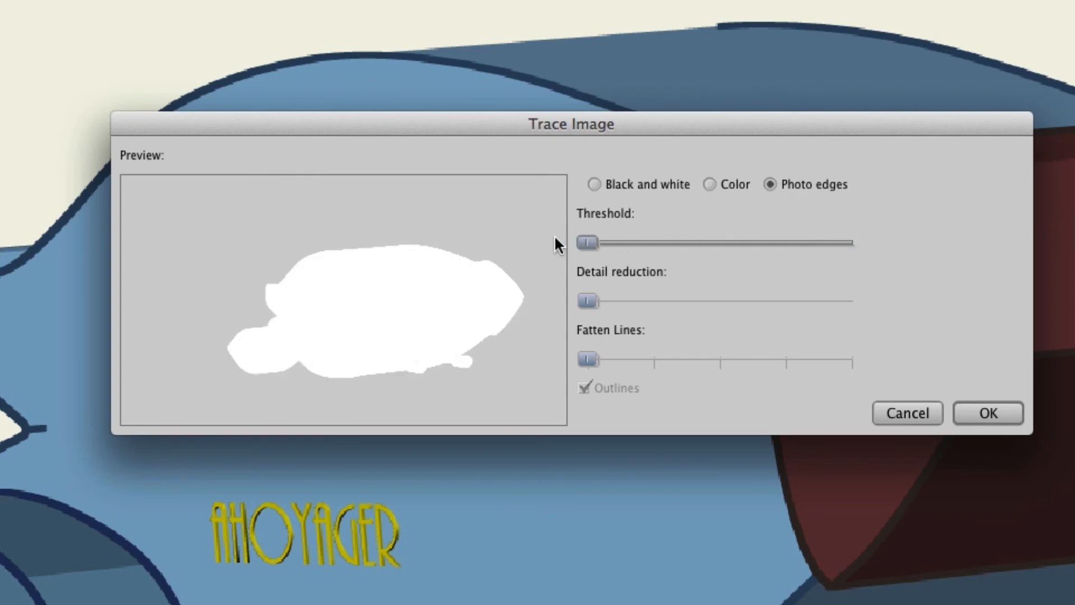
mouse_move(330, 341)
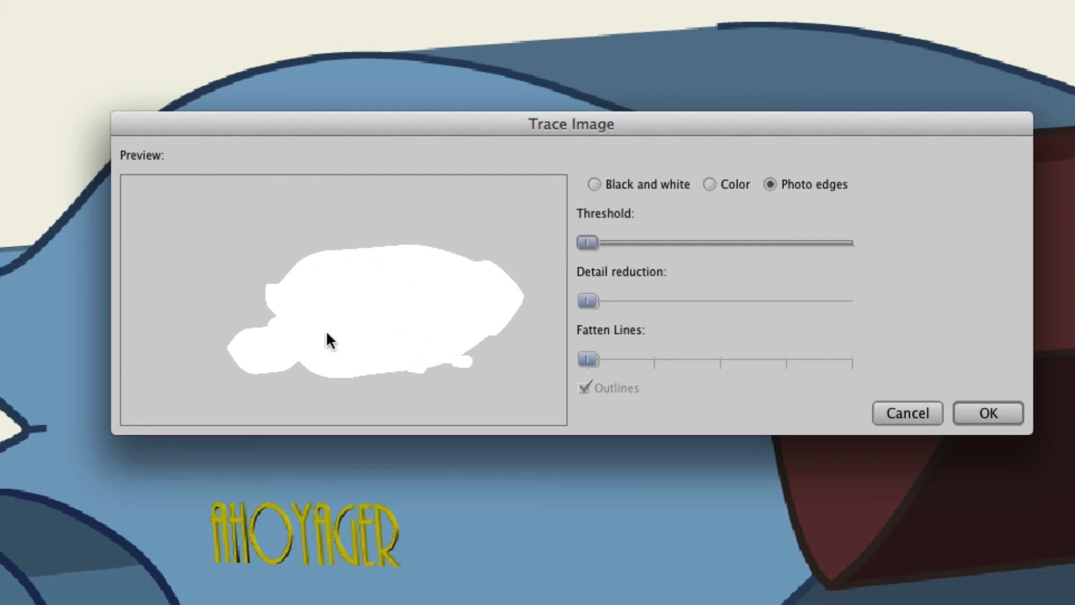
mouse_move(355, 340)
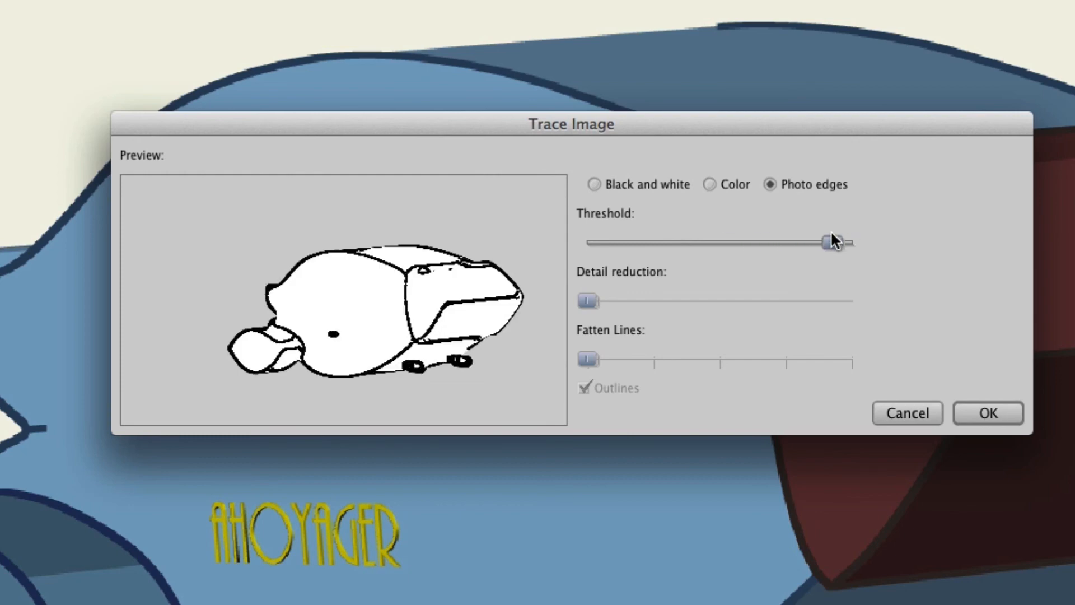
mouse_move(777, 276)
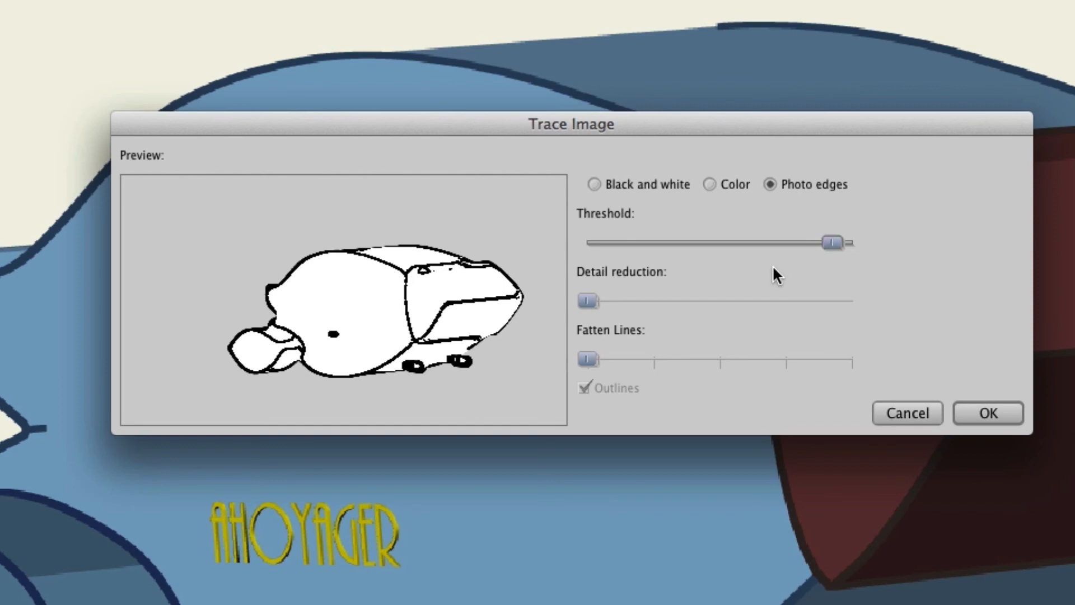
mouse_move(588, 301)
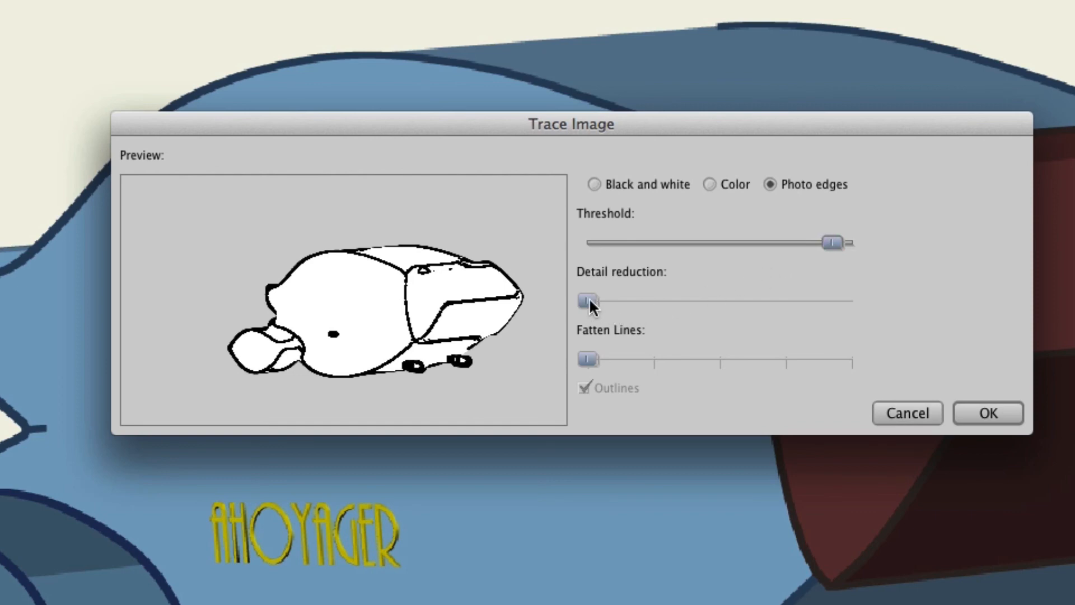
mouse_move(605, 318)
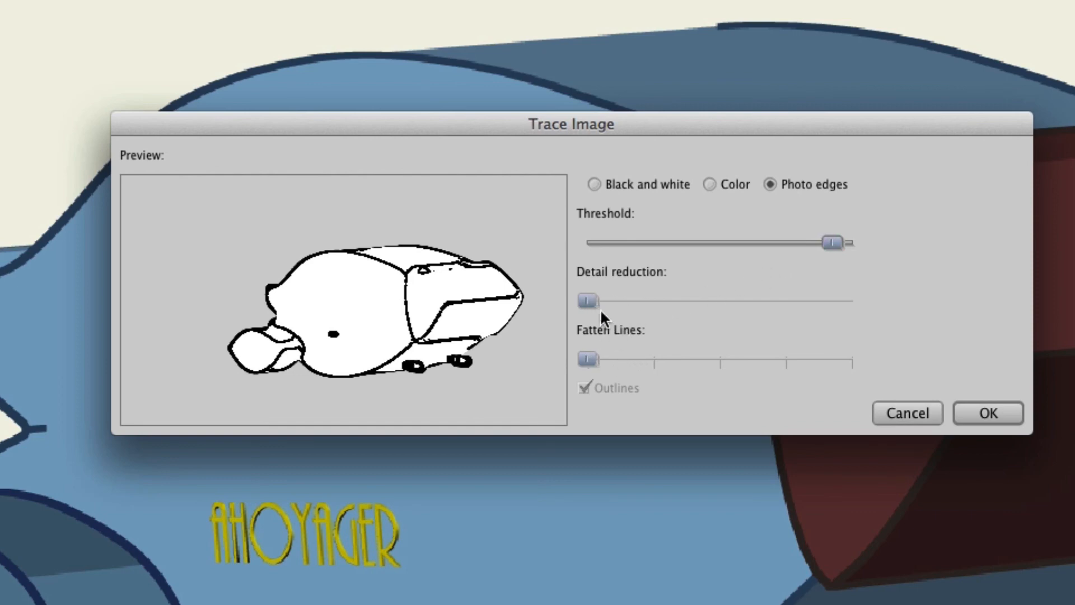
mouse_move(588, 362)
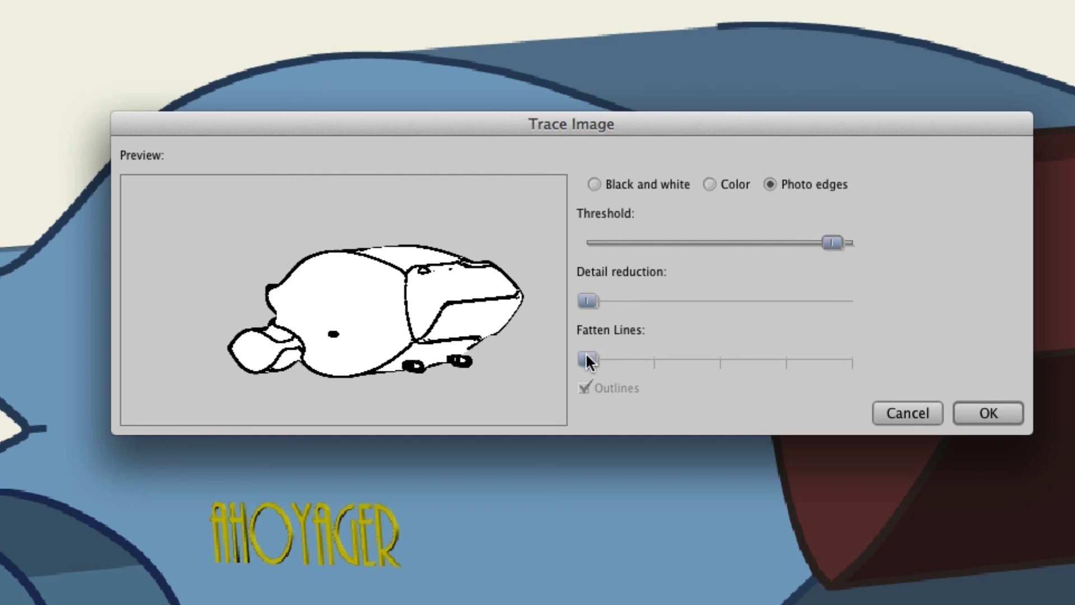
mouse_move(664, 315)
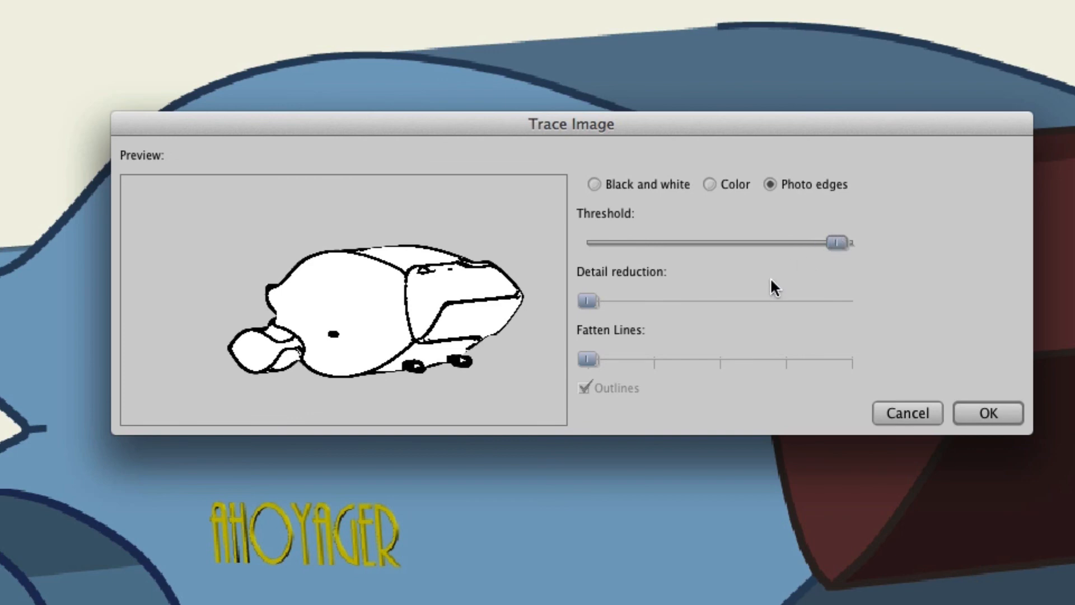
click(988, 413)
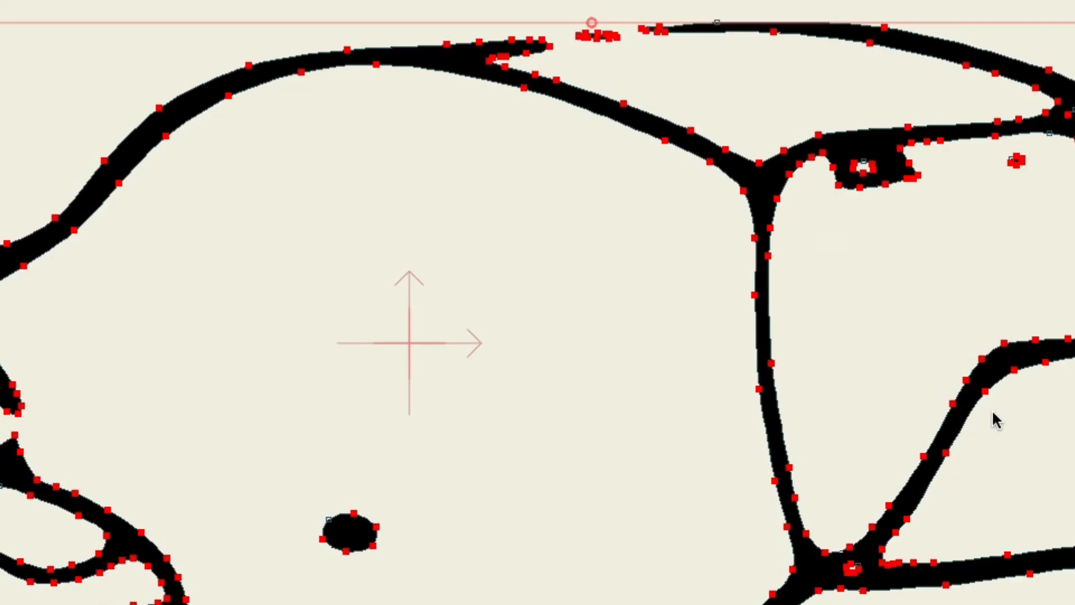